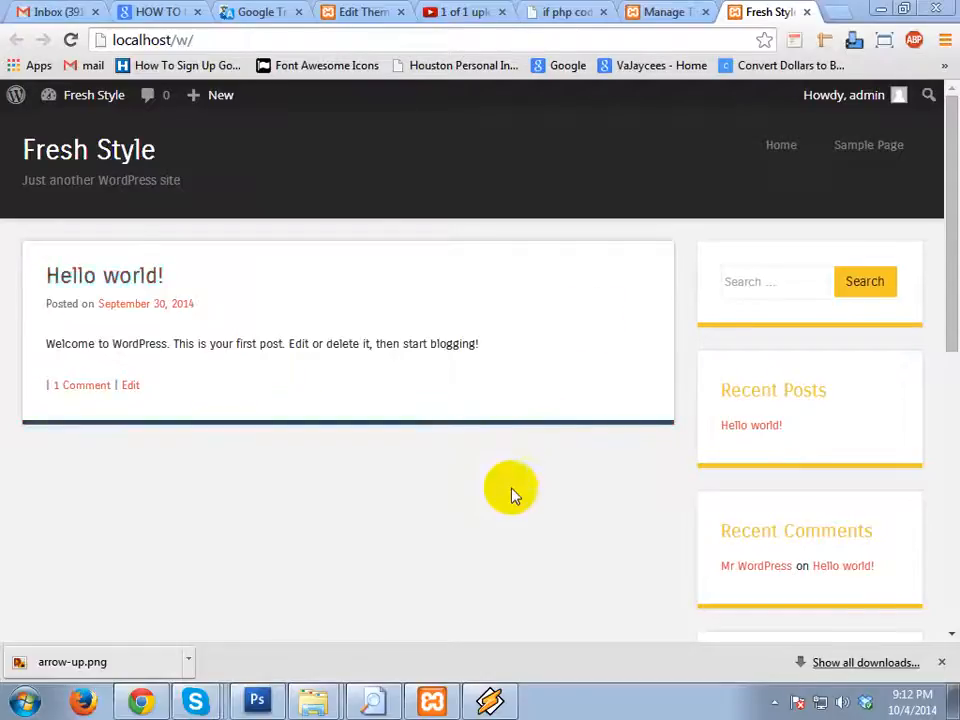
mouse_move(477, 473)
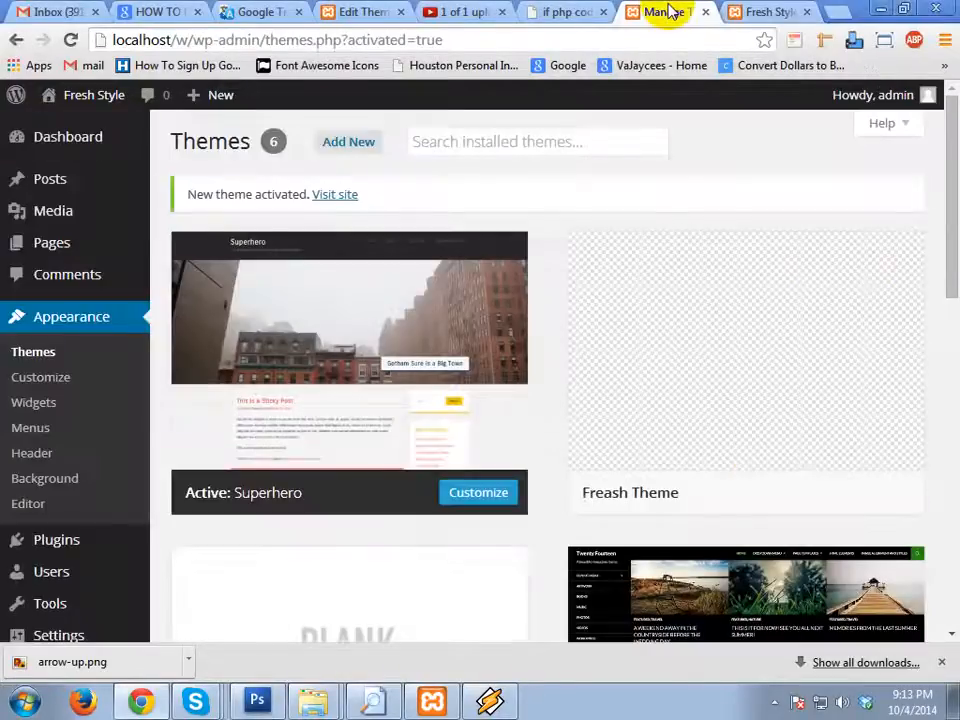
mouse_move(349, 350)
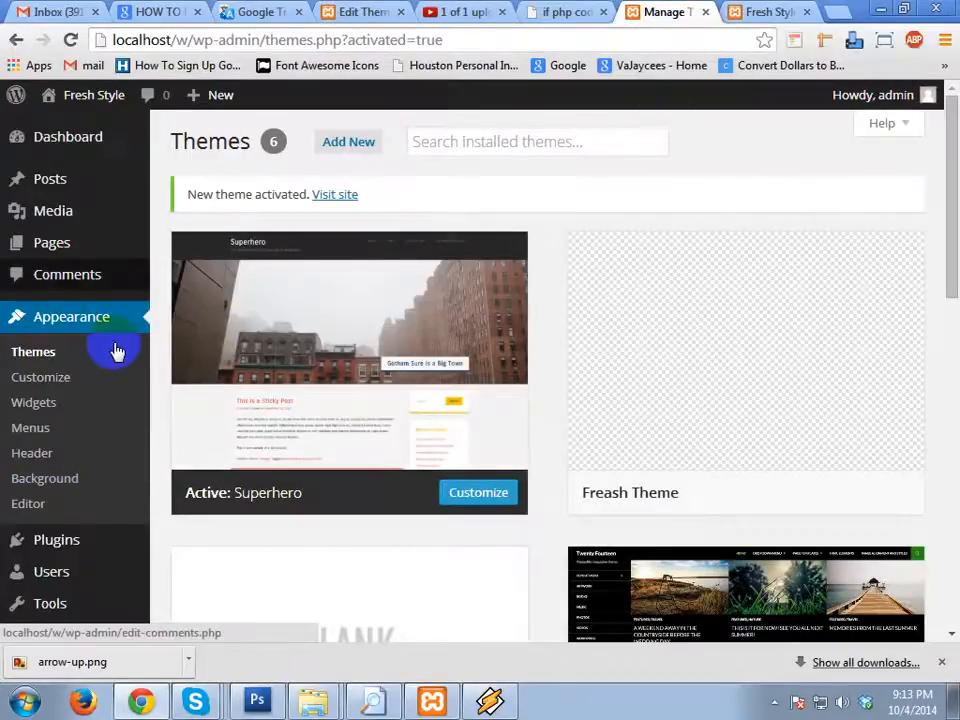
mouse_move(71, 316)
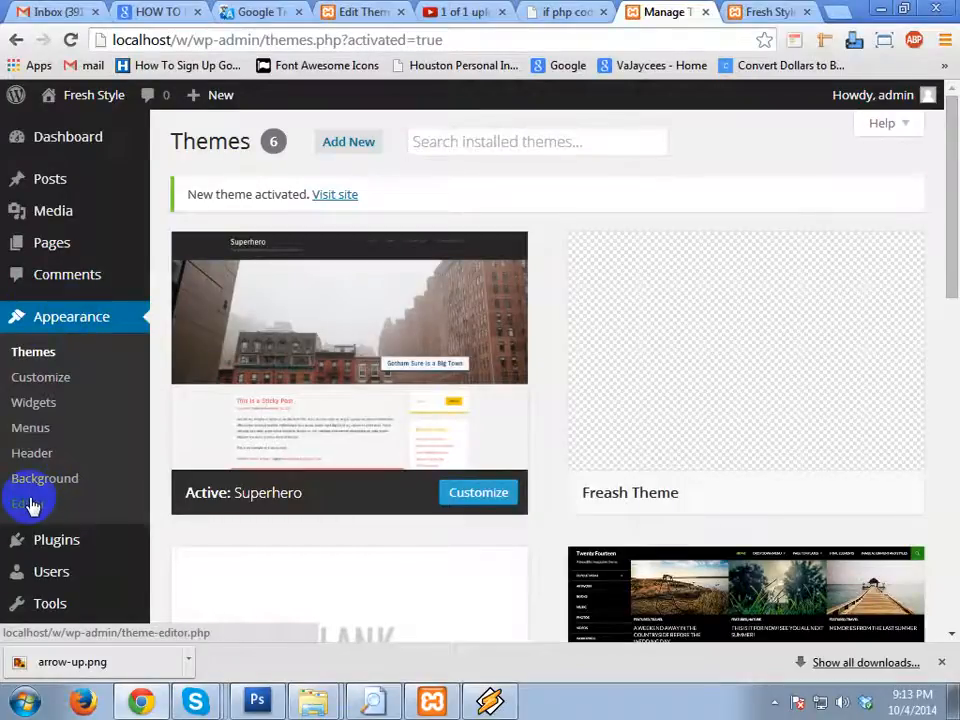
Step: Open the theme file editor and select the Superhero theme's Header (header.php) template
left_click(25, 503)
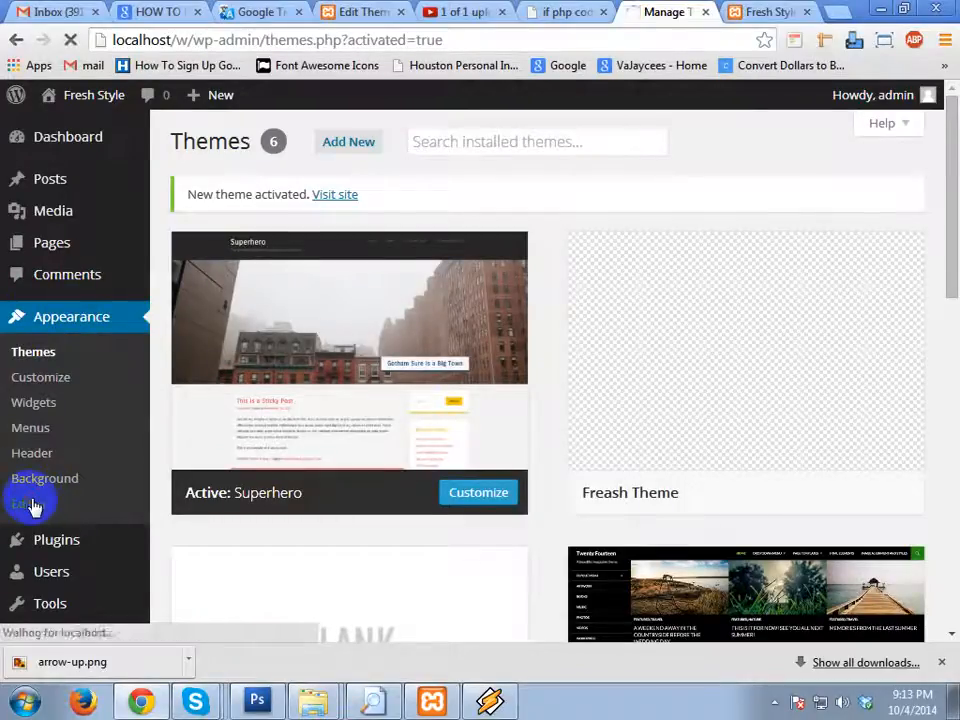
left_click(24, 503)
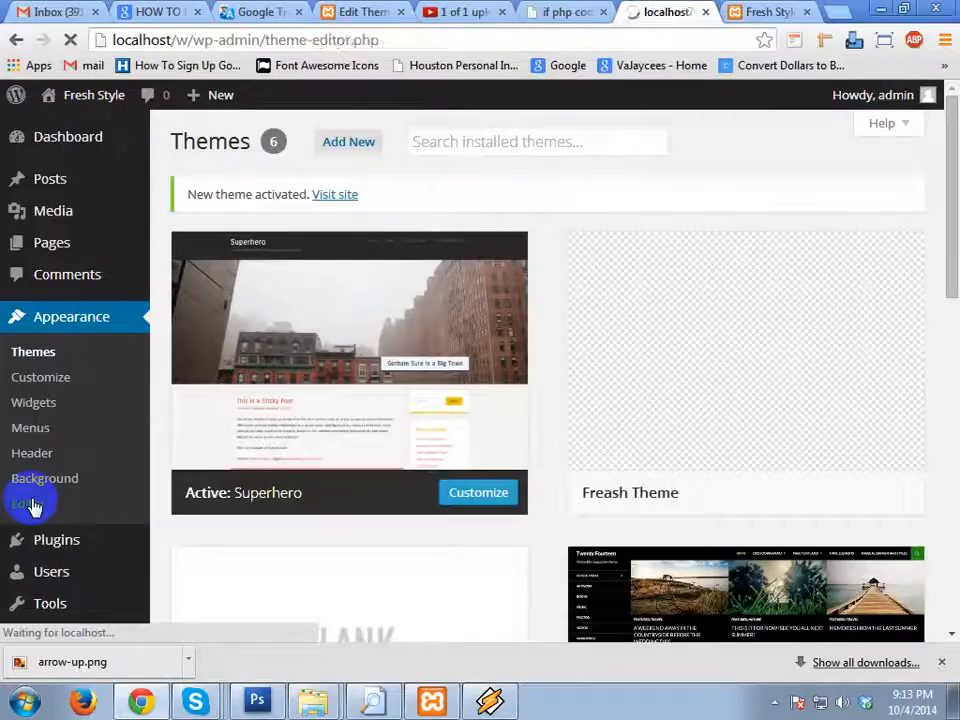
left_click(24, 503)
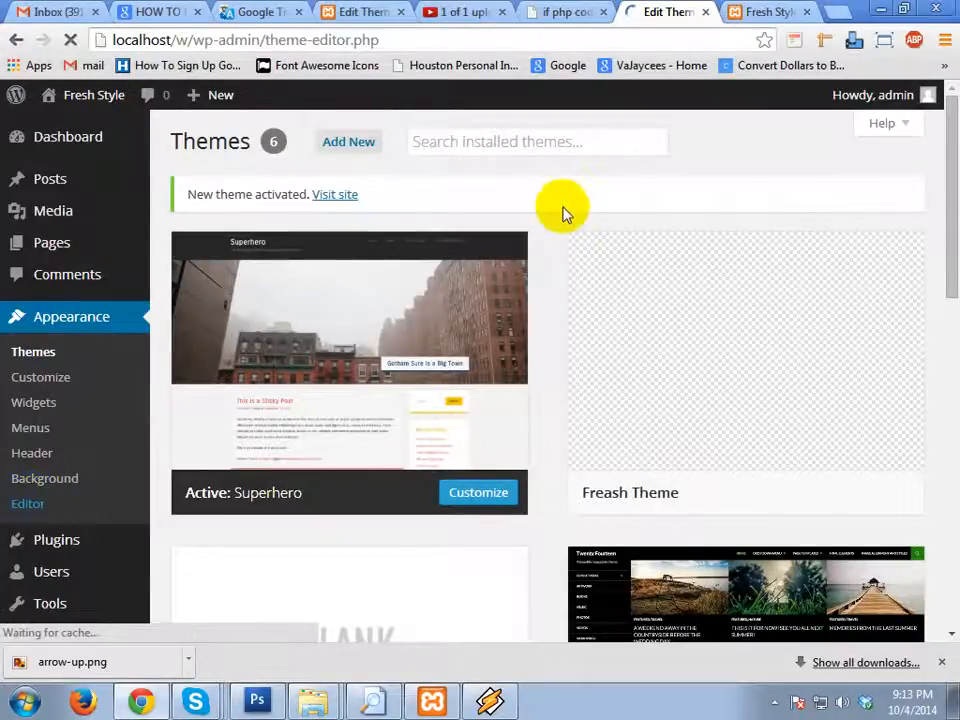
left_click(27, 503)
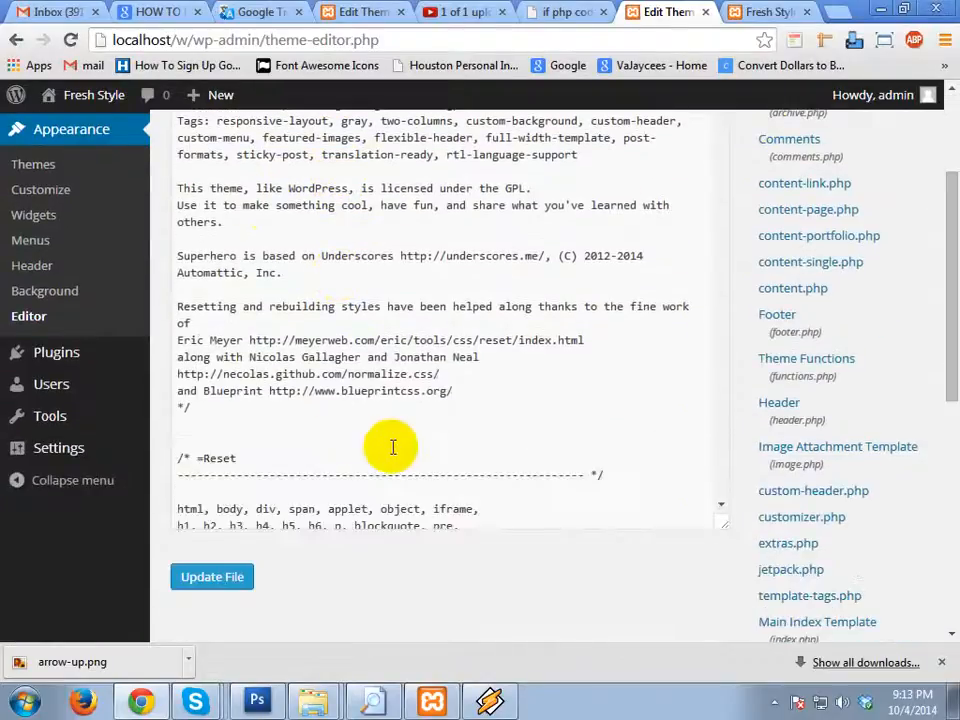
mouse_move(435, 363)
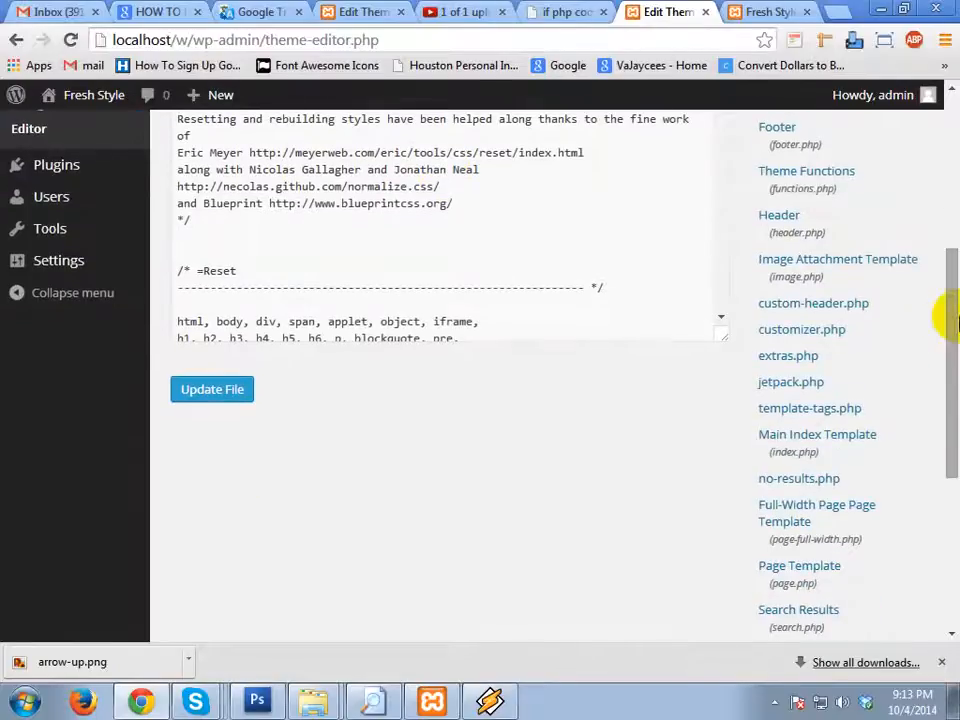
mouse_move(535, 285)
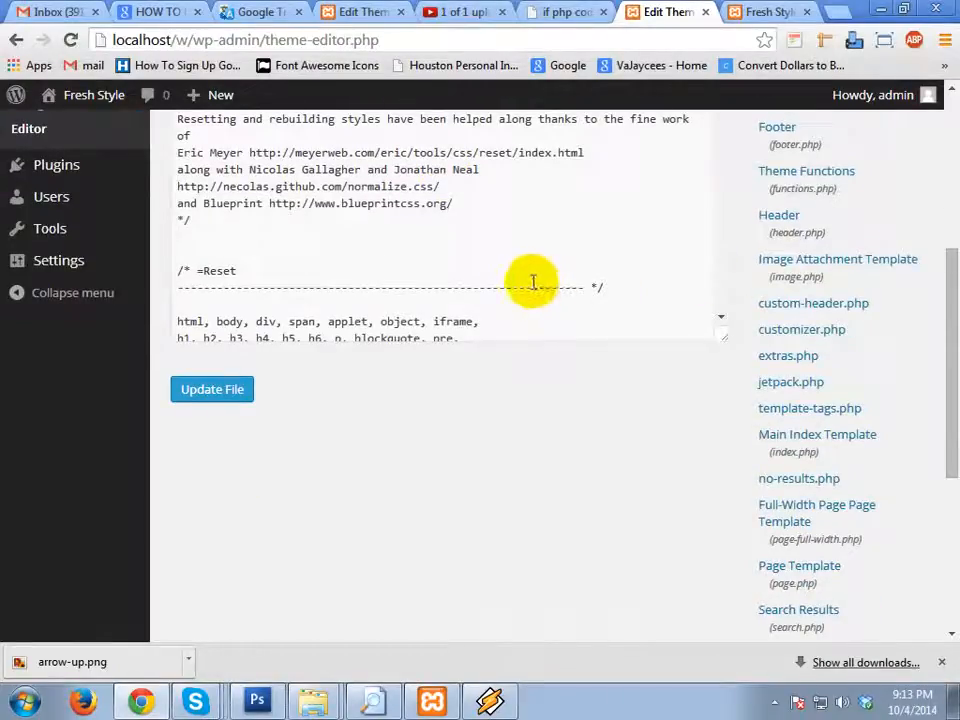
mouse_move(538, 275)
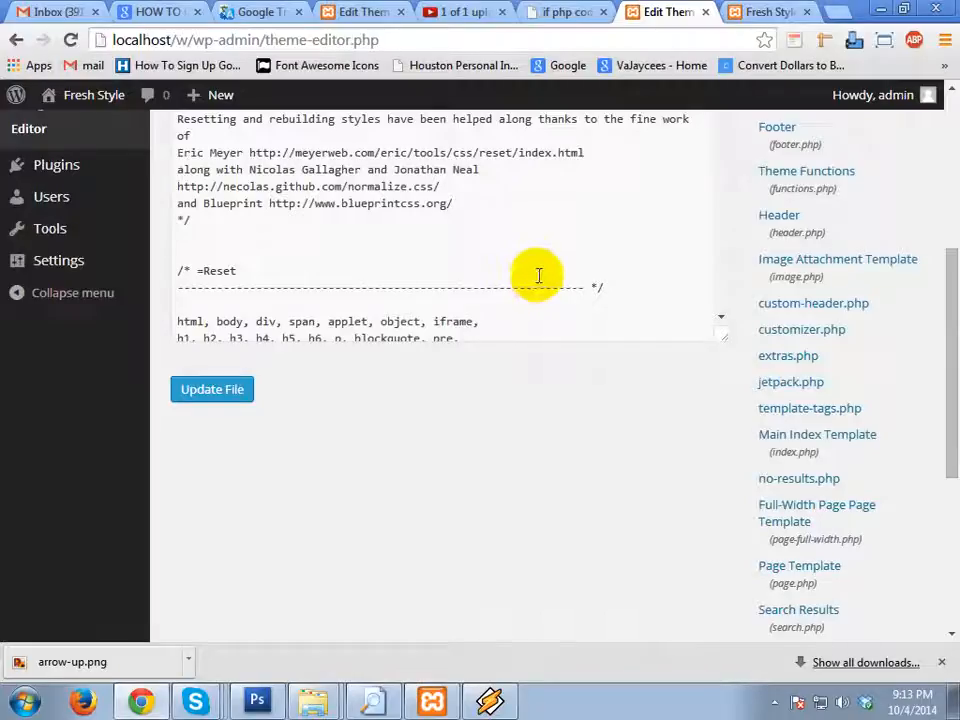
mouse_move(779, 216)
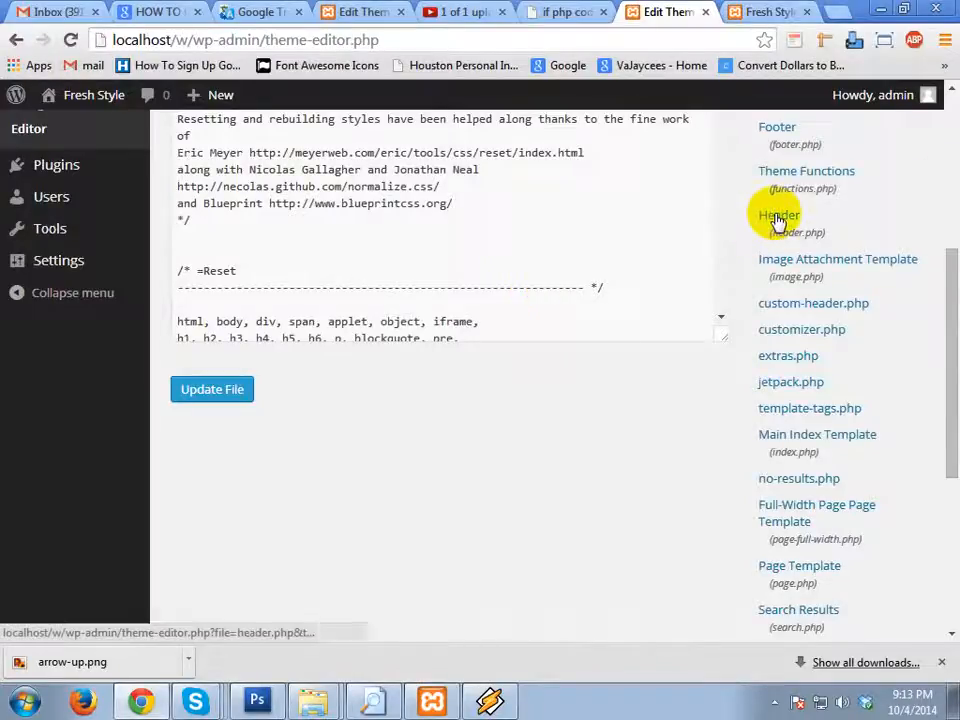
left_click(779, 215)
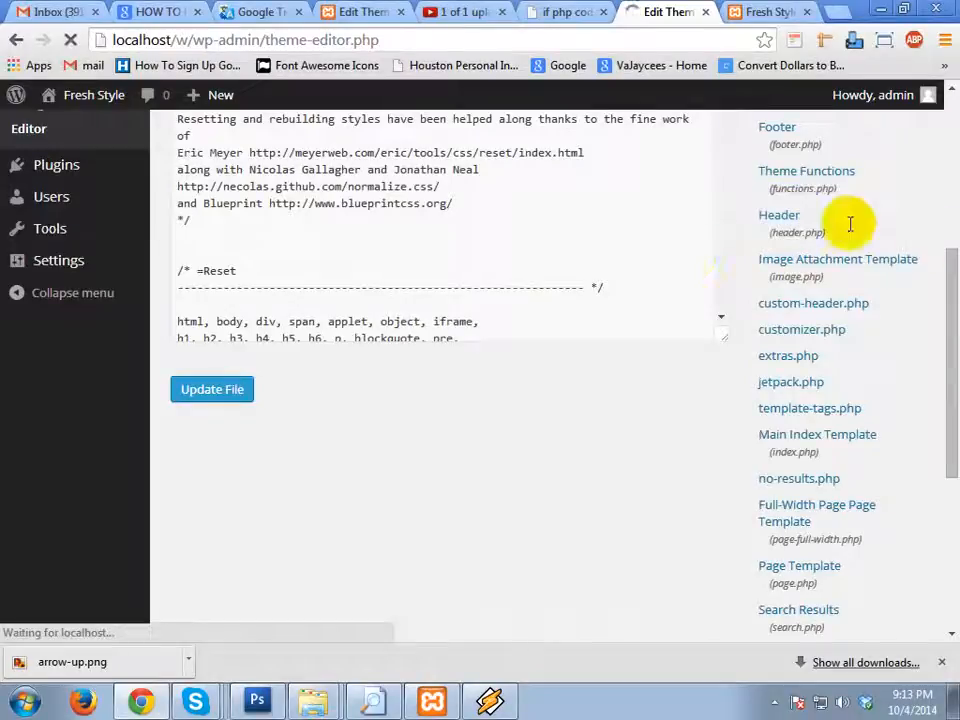
Step: Put the caret in the header.php code and scroll down to the body tag
left_click(779, 214)
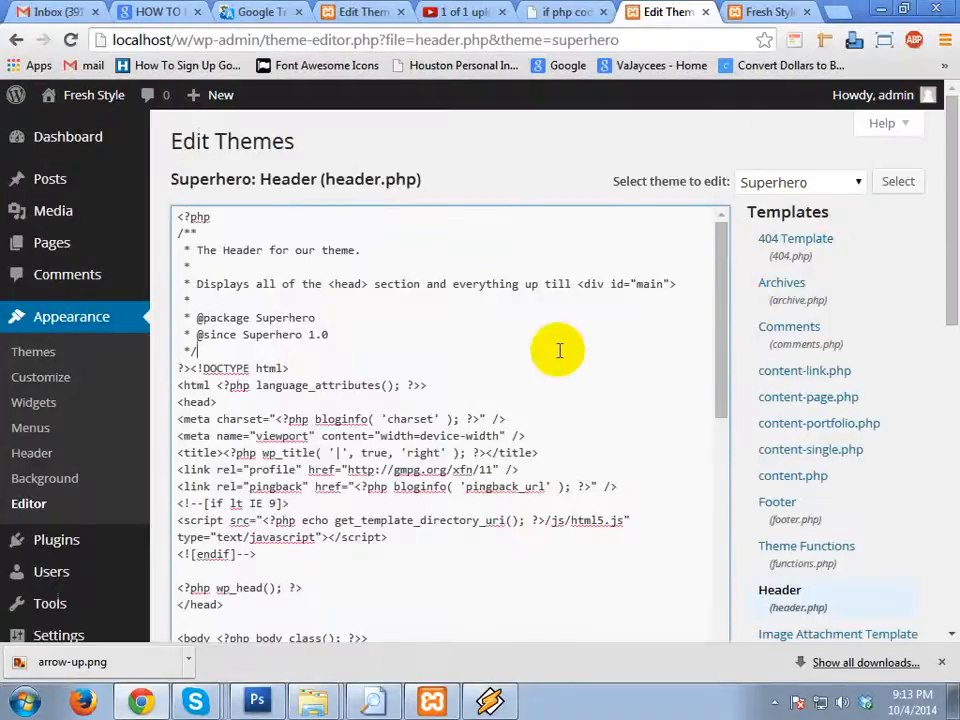
scroll("down", 3)
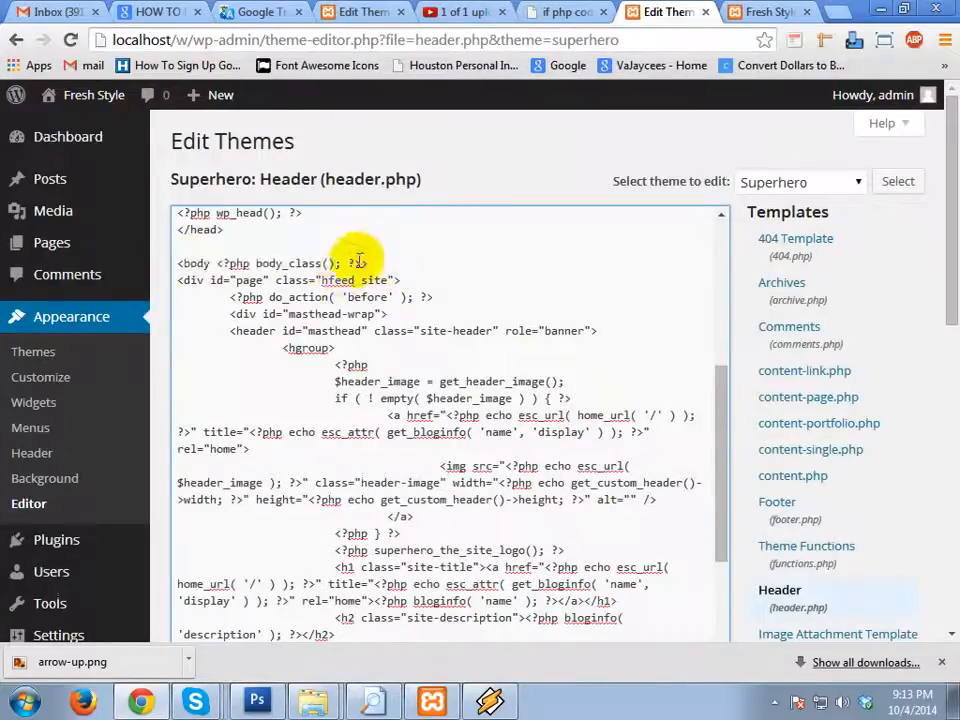
mouse_move(638, 150)
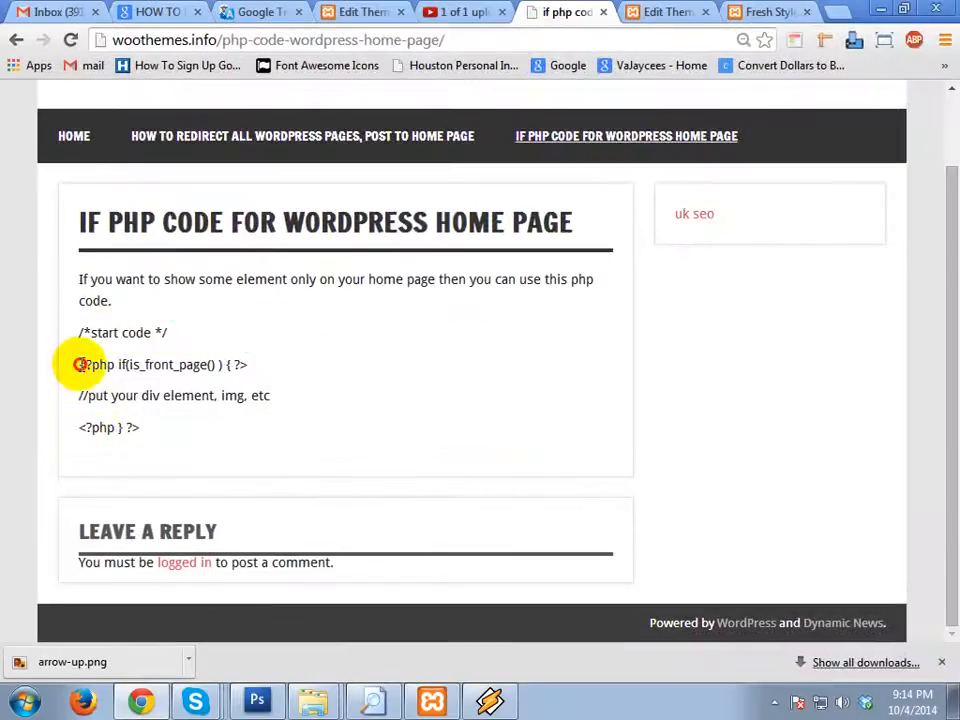
Step: Select and copy the is_front_page() code block from the woothemes tutorial page
left_click_drag(80, 364, 142, 427)
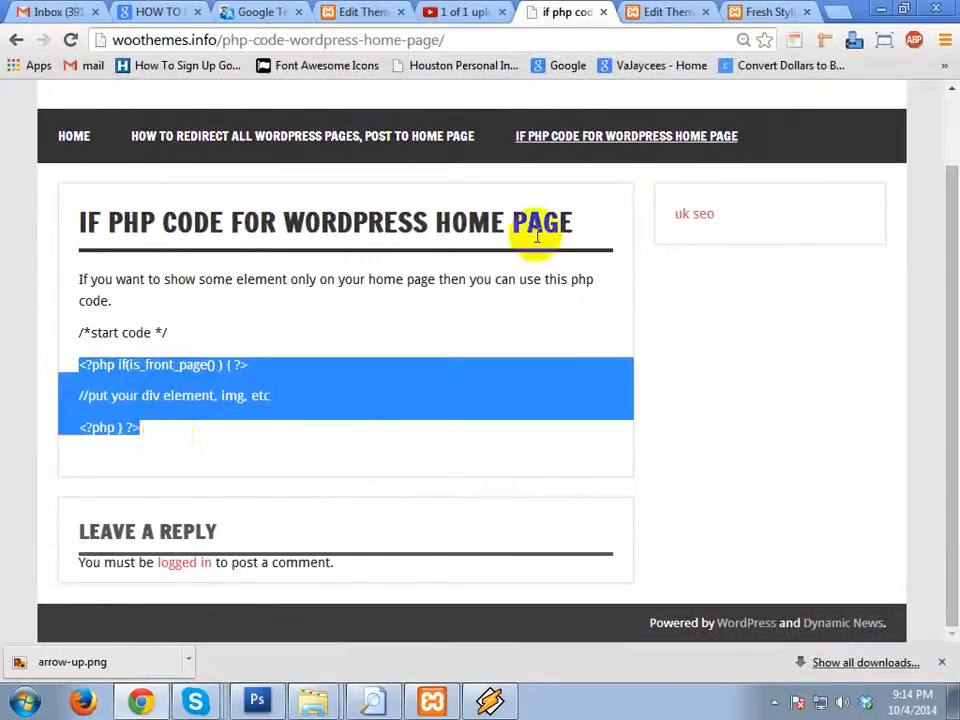
left_click(665, 12)
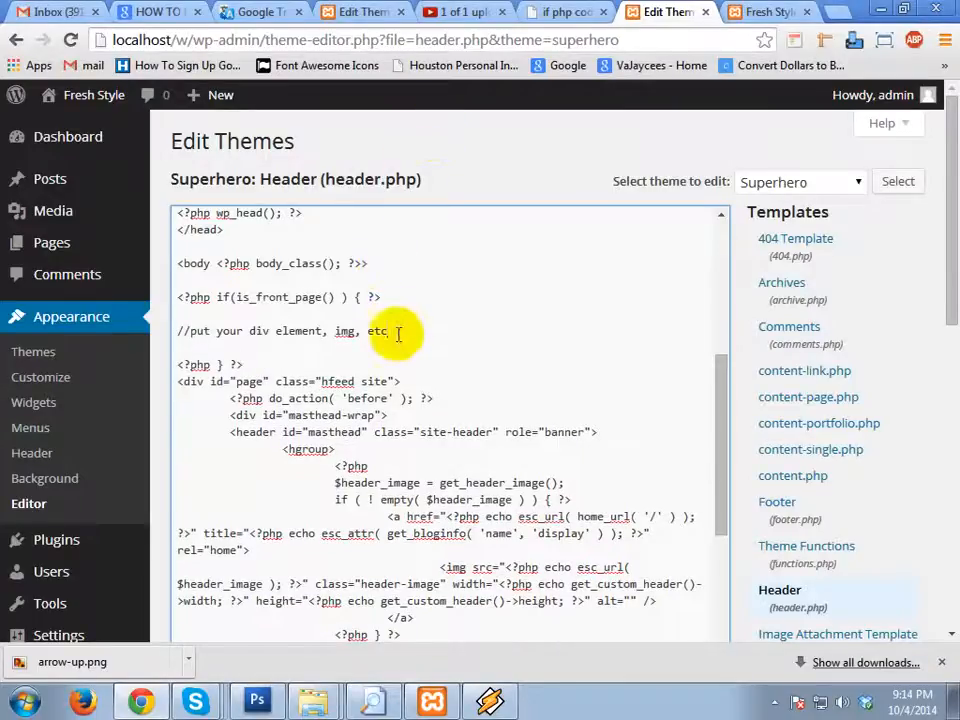
Step: Write <div style="background:red; height:300px; width:100%;"></div> inside the is_front_page() block
type("<d")
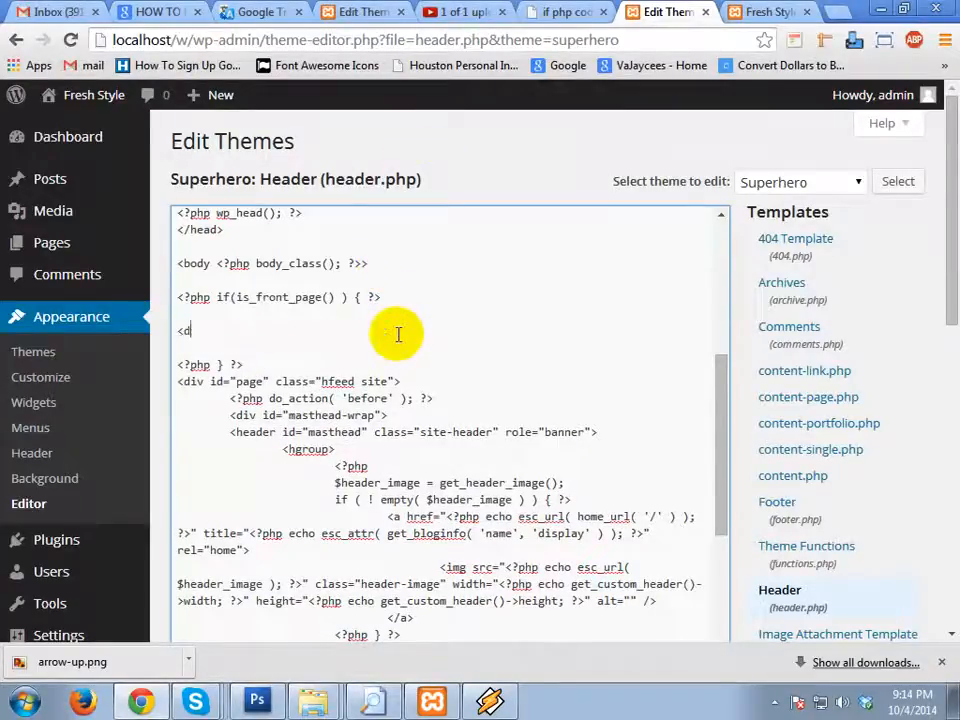
type("iv style")
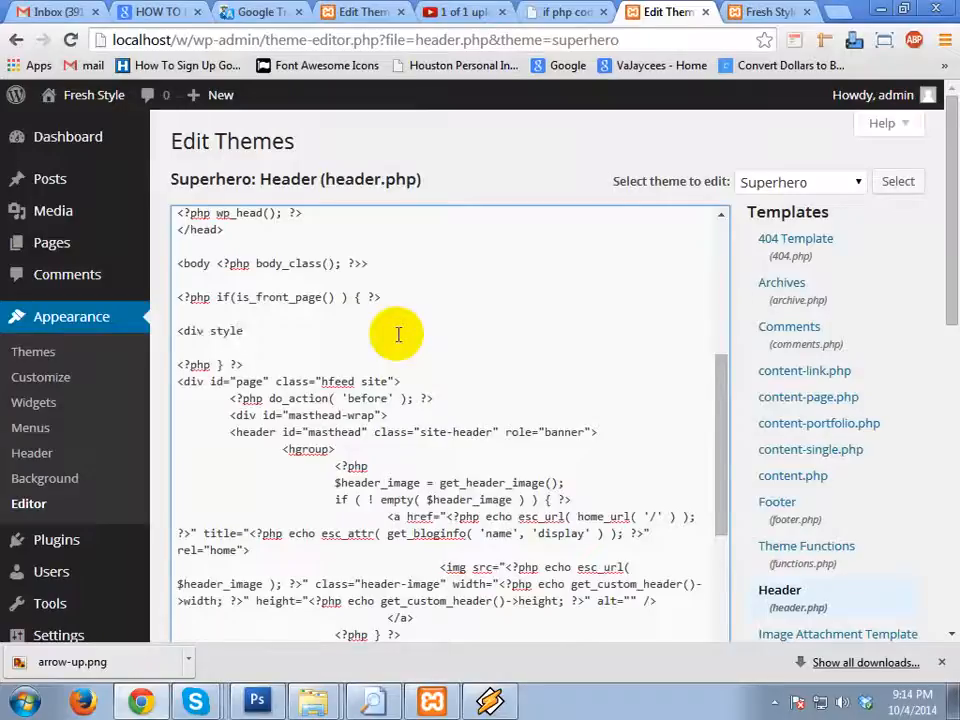
type("=")
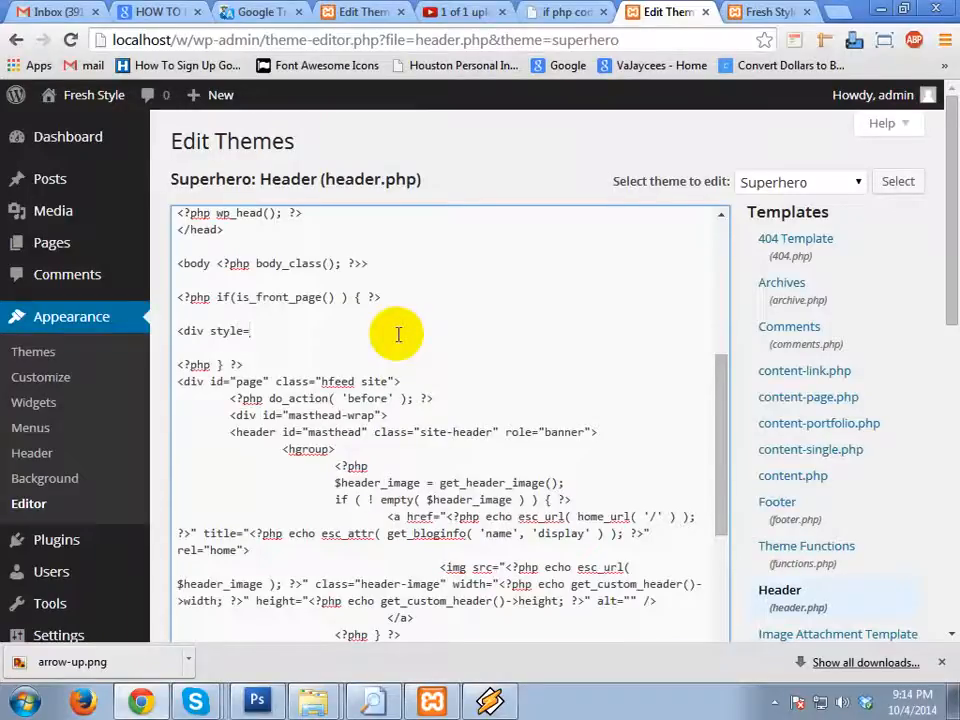
type("bac")
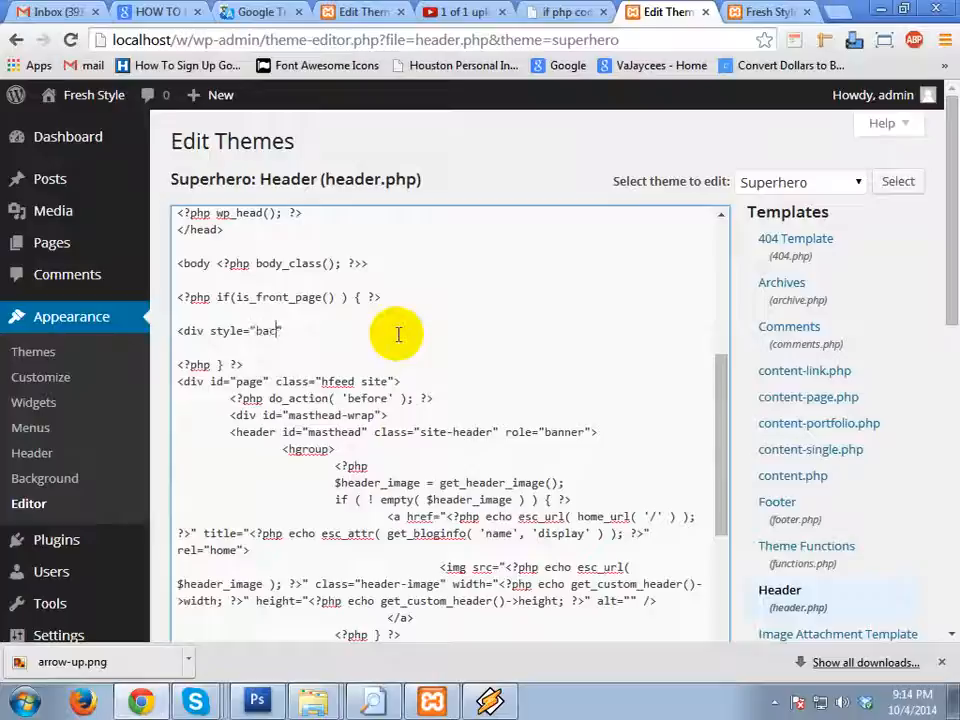
type("kground:")
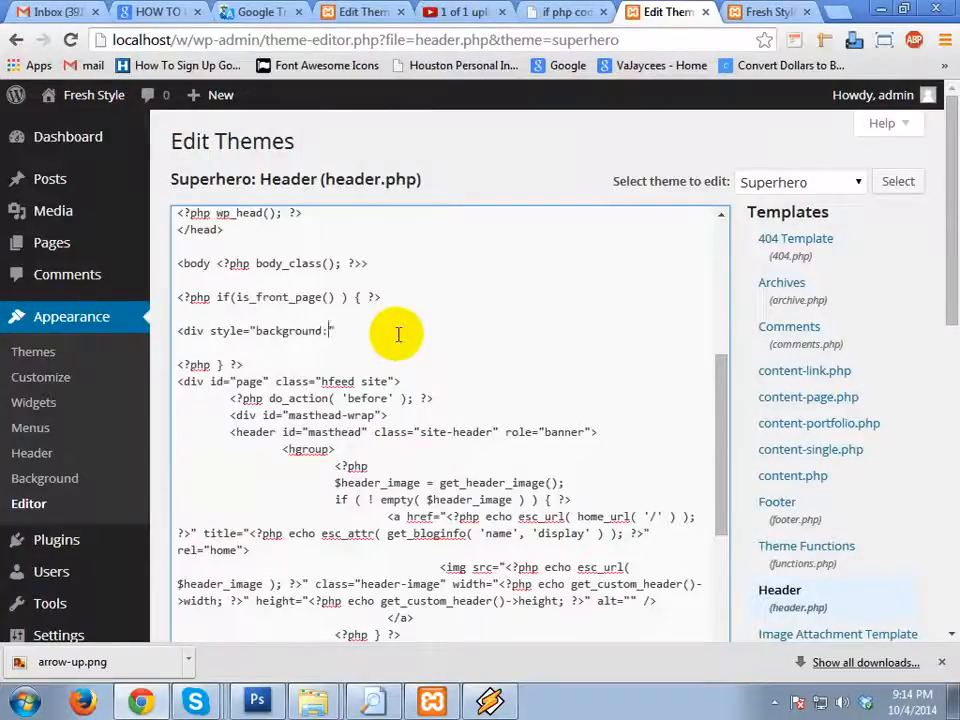
type("red; height:")
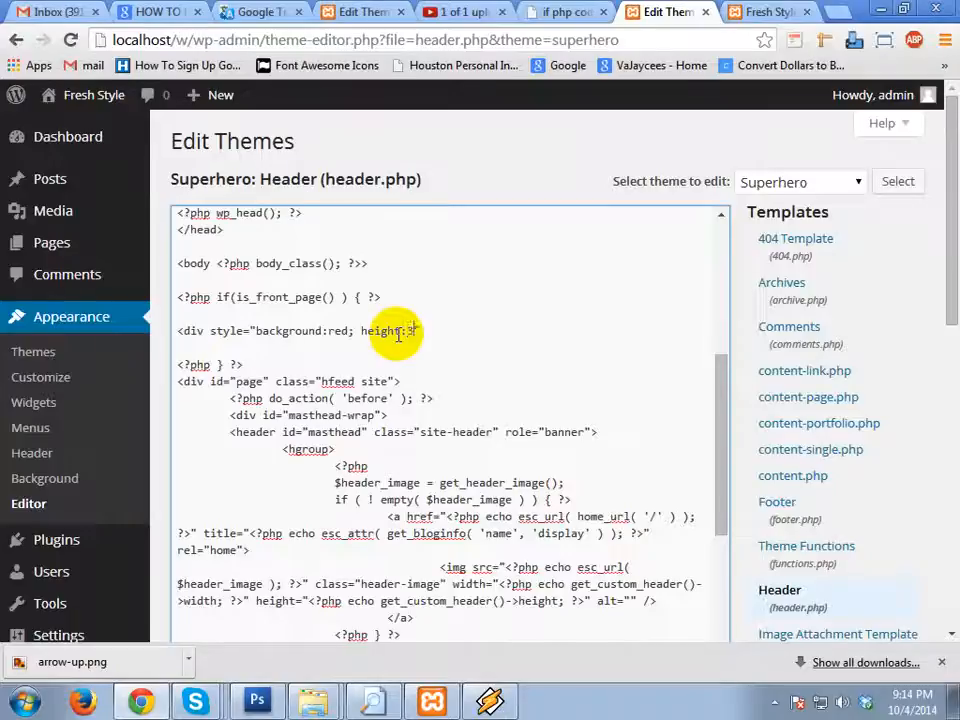
type("300px")
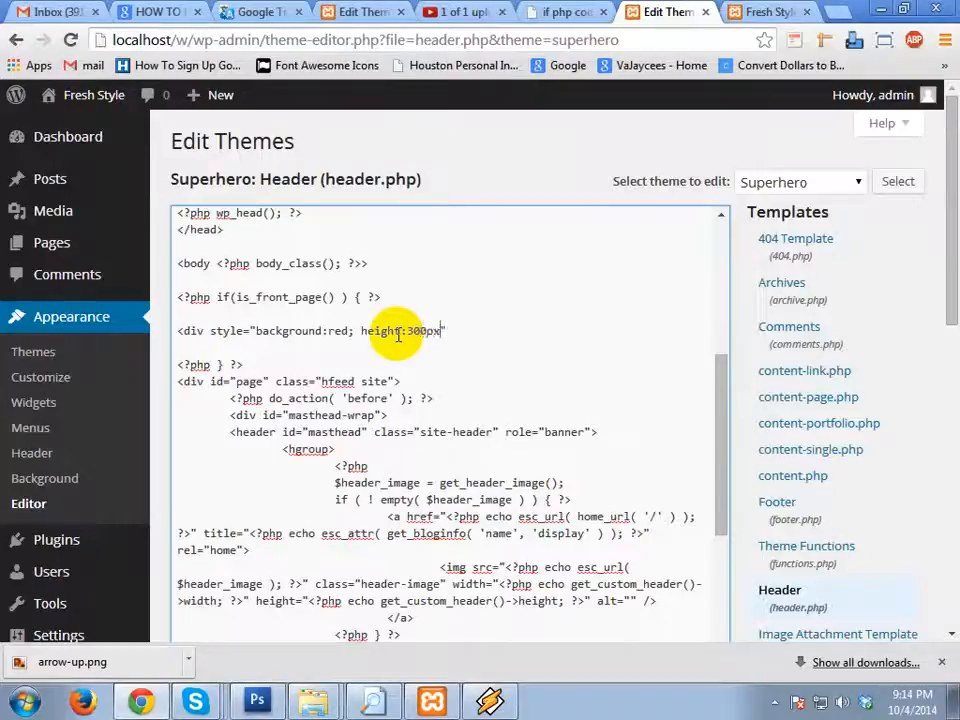
type("width:1")
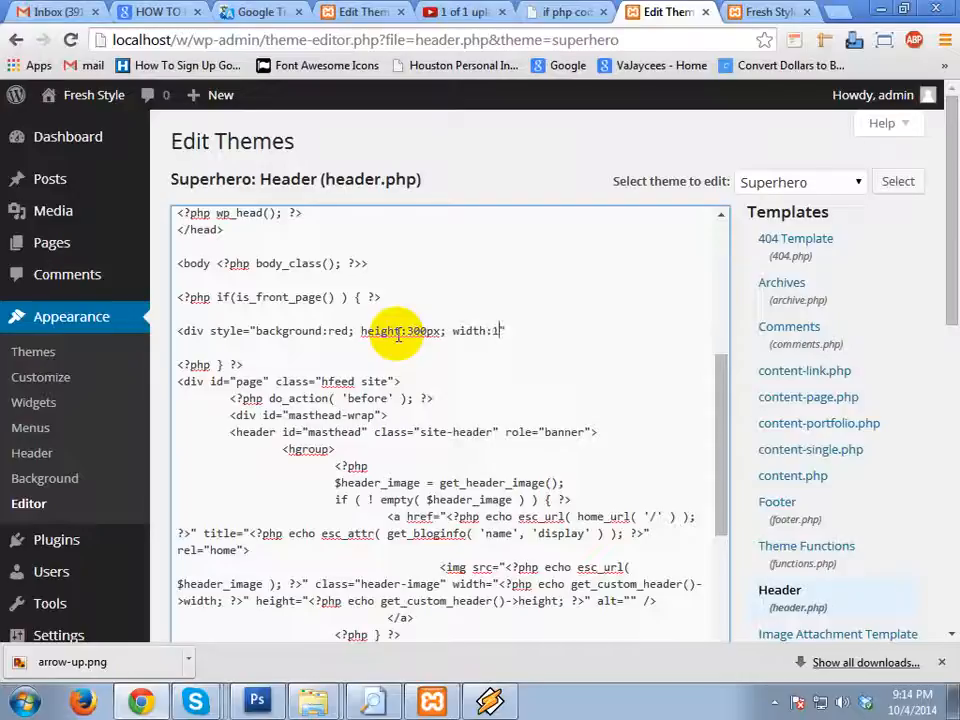
type("00%;")
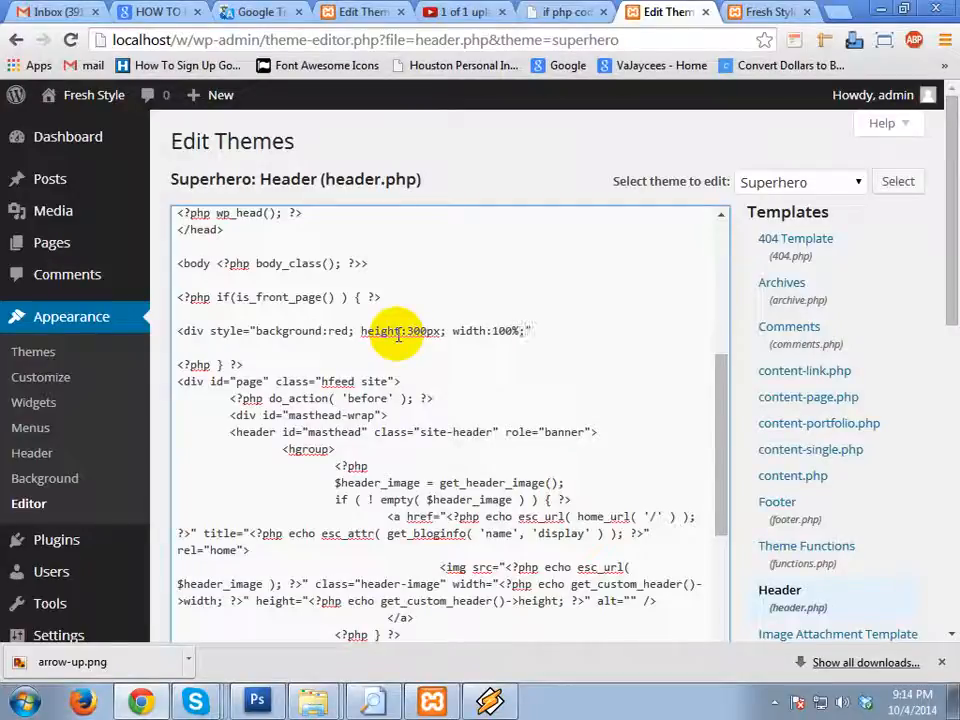
type("<")
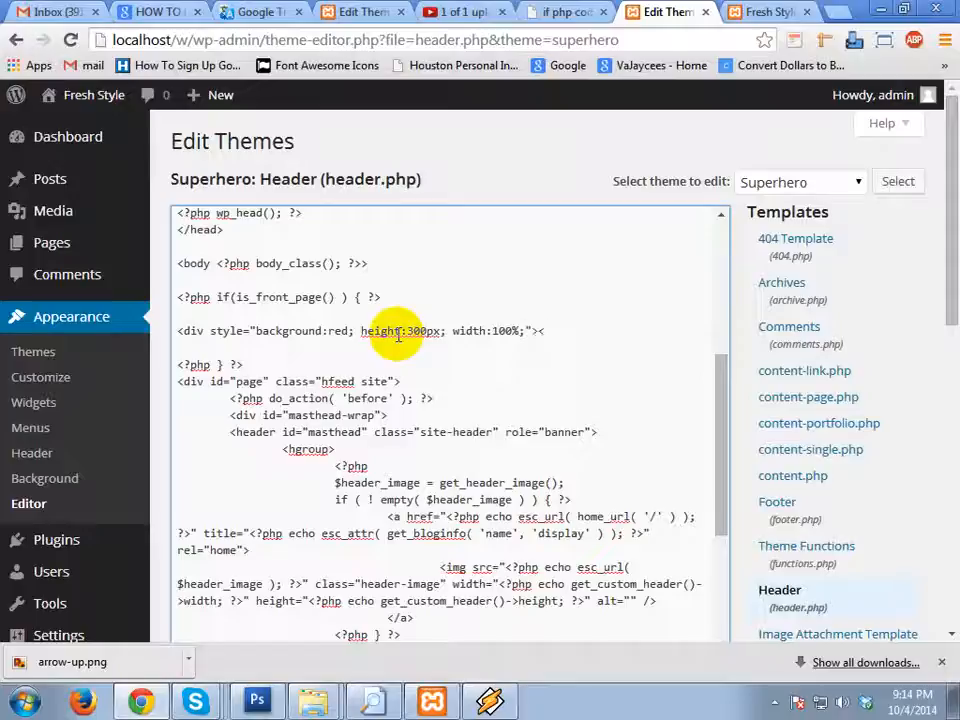
type("</div>")
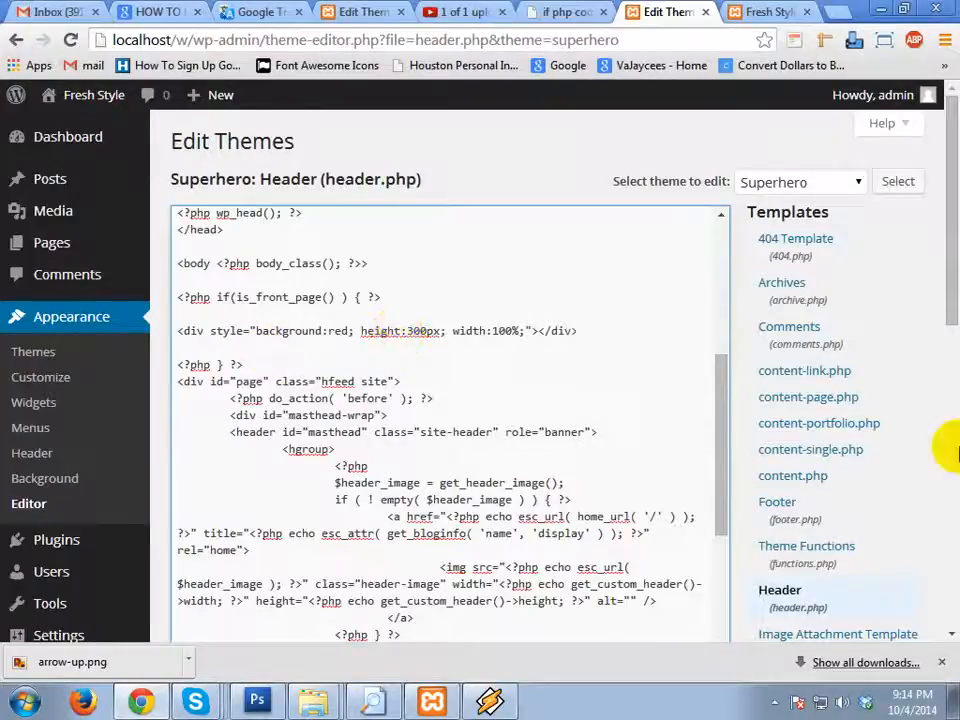
scroll("down", 3)
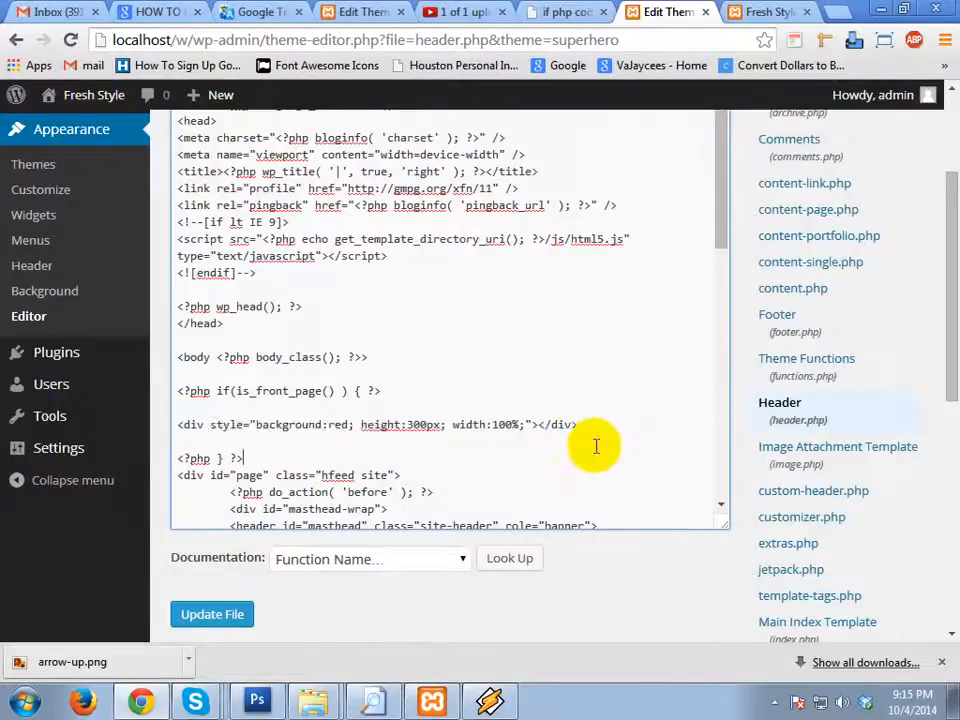
Step: Save header.php with Update File and switch to the Fresh Style homepage
triple_click(375, 424)
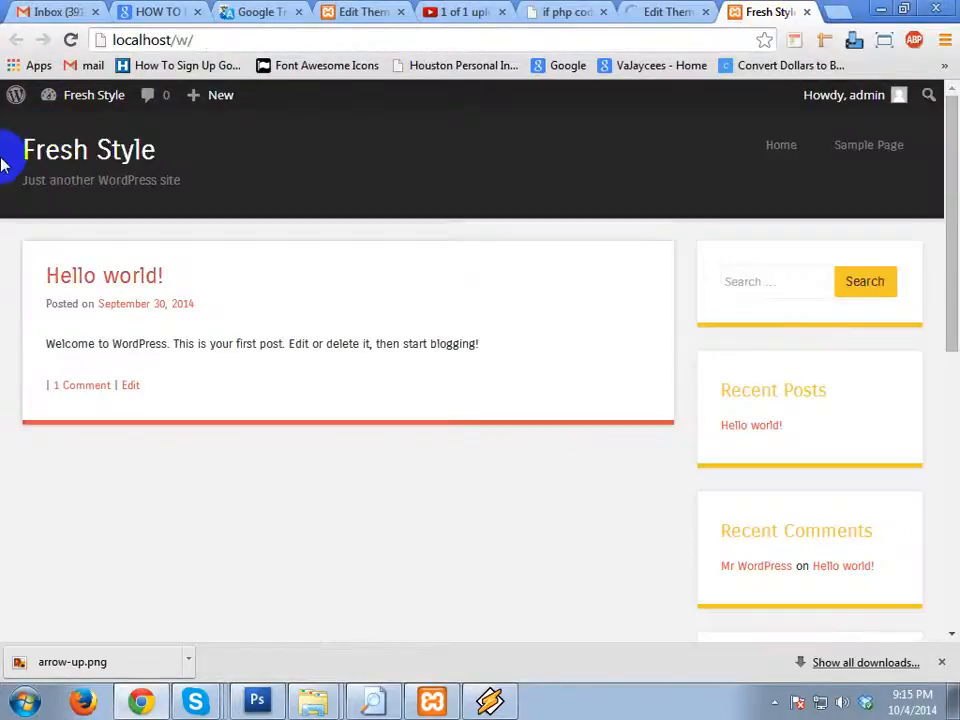
Step: Refresh the Fresh Style homepage until the red full-width block shows beneath the header
left_click(150, 40)
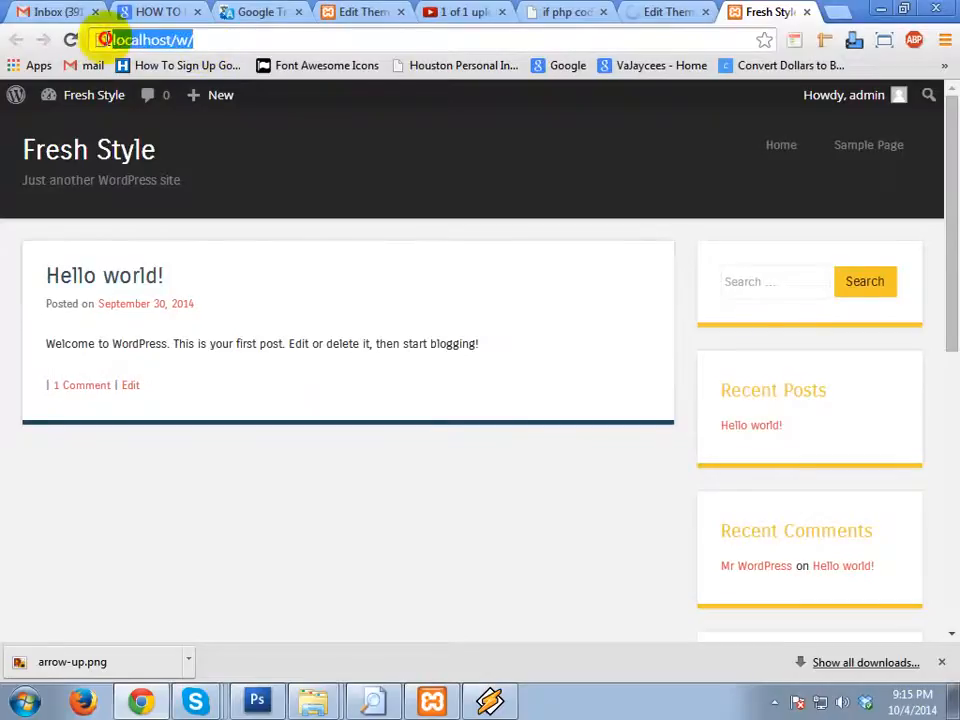
left_click(155, 40)
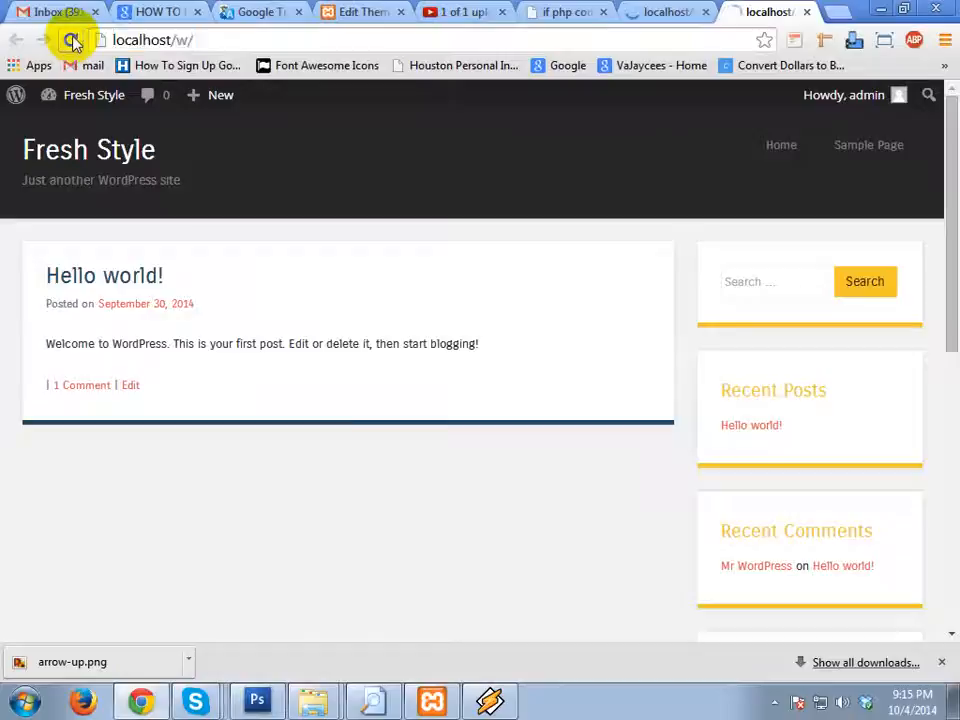
left_click(71, 40)
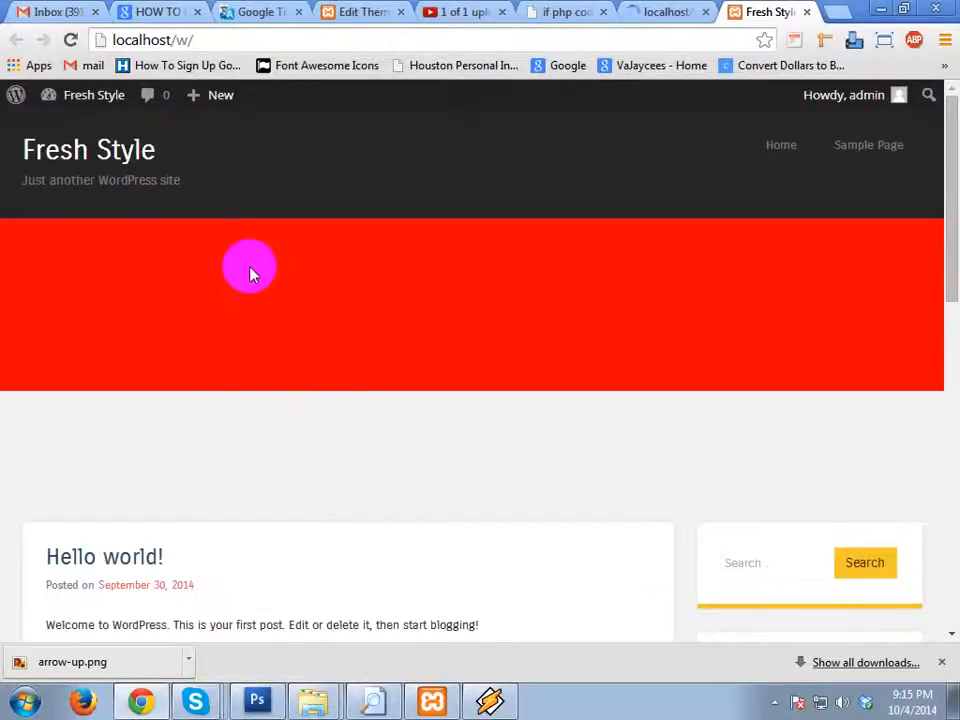
mouse_move(118, 247)
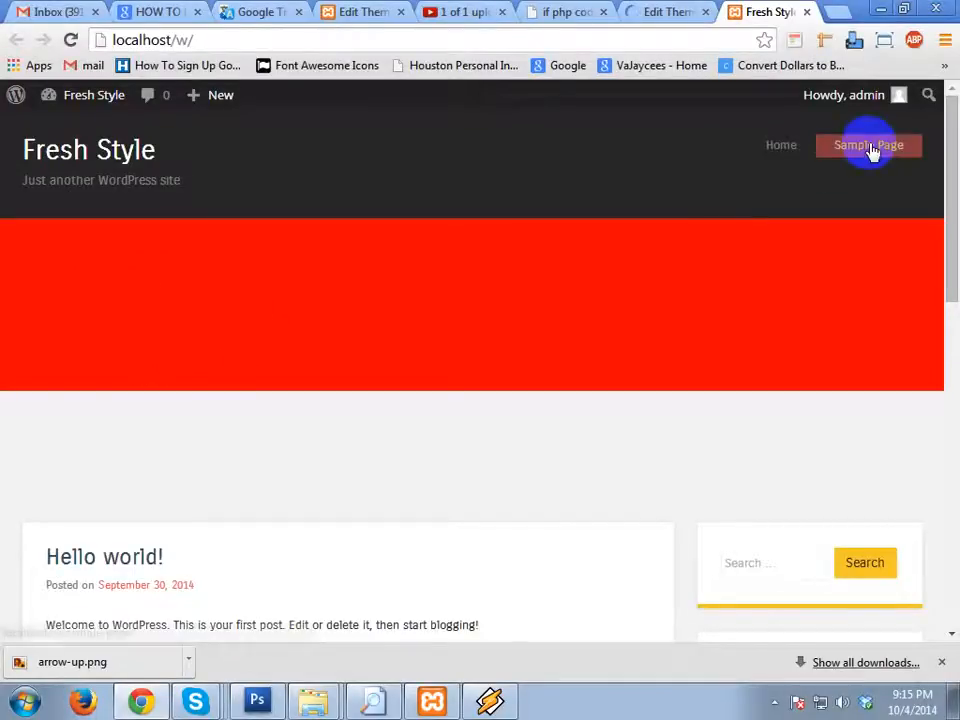
Step: Go to the Sample Page from the site's navigation menu
left_click(868, 145)
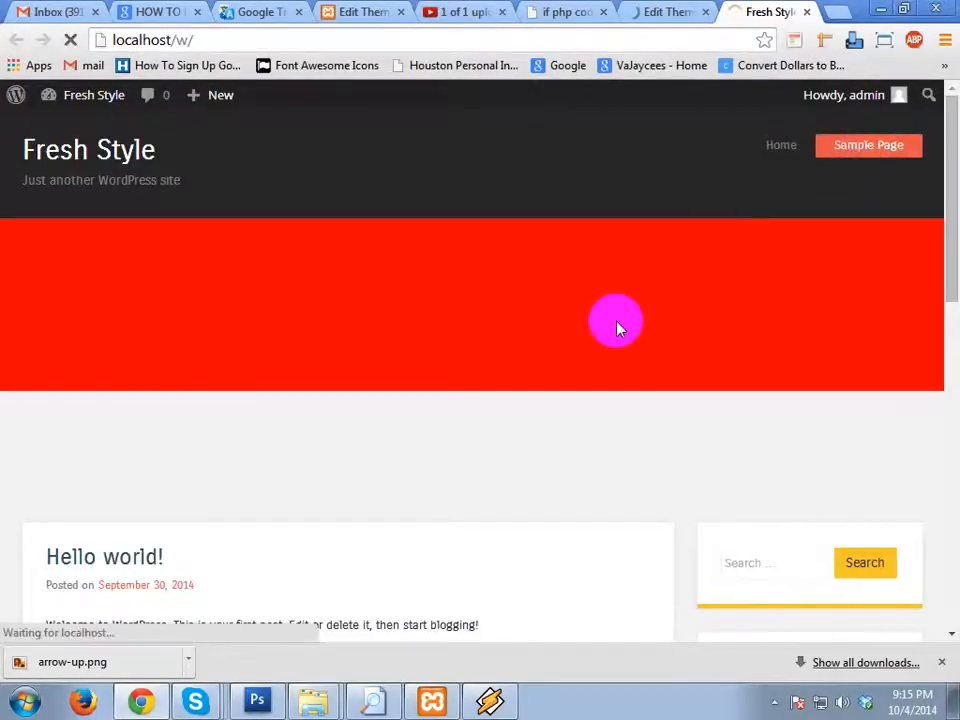
left_click(868, 145)
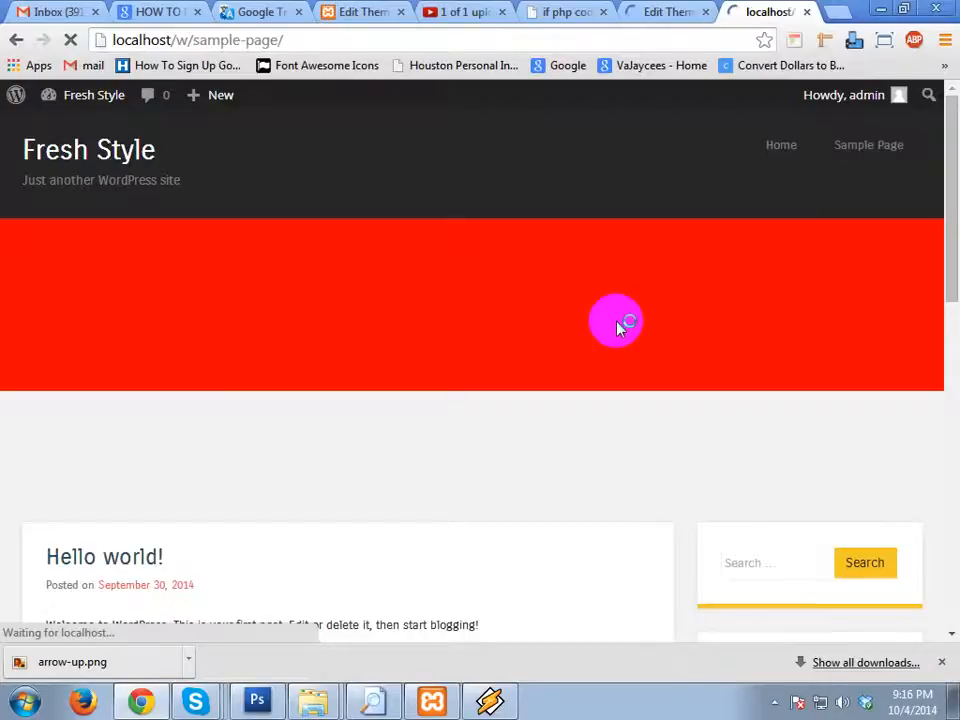